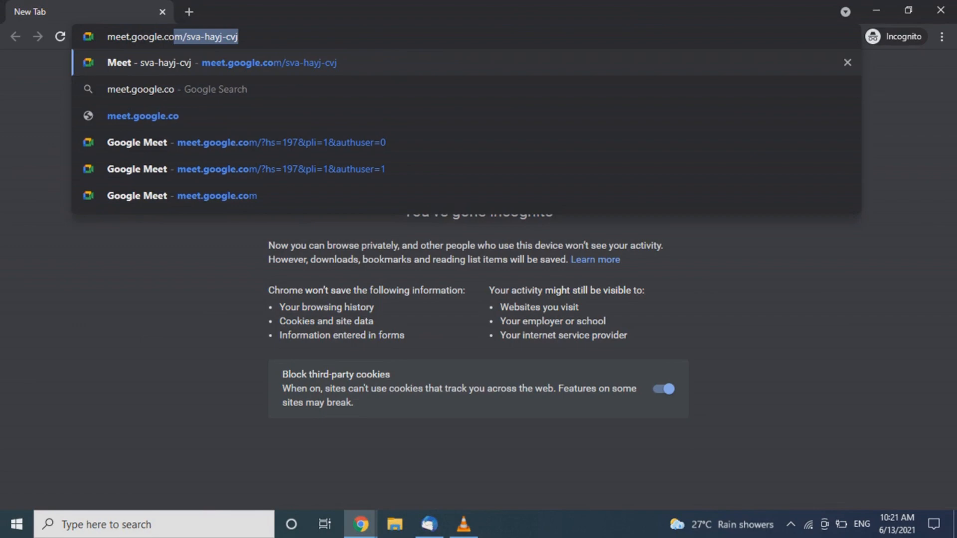
# Step: Load meet.google.com and translate the Hindi page into English
pyautogui.press('Backspace')
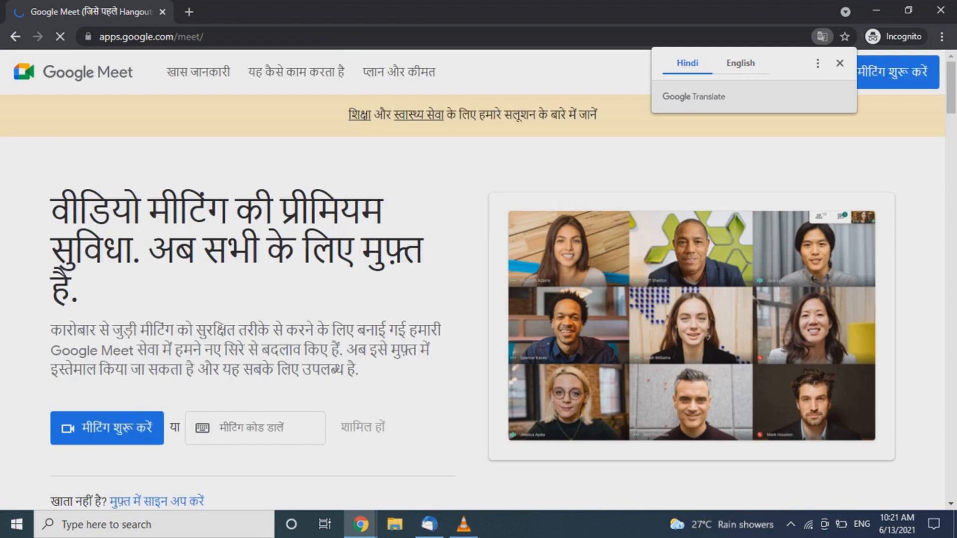
pyautogui.click(739, 63)
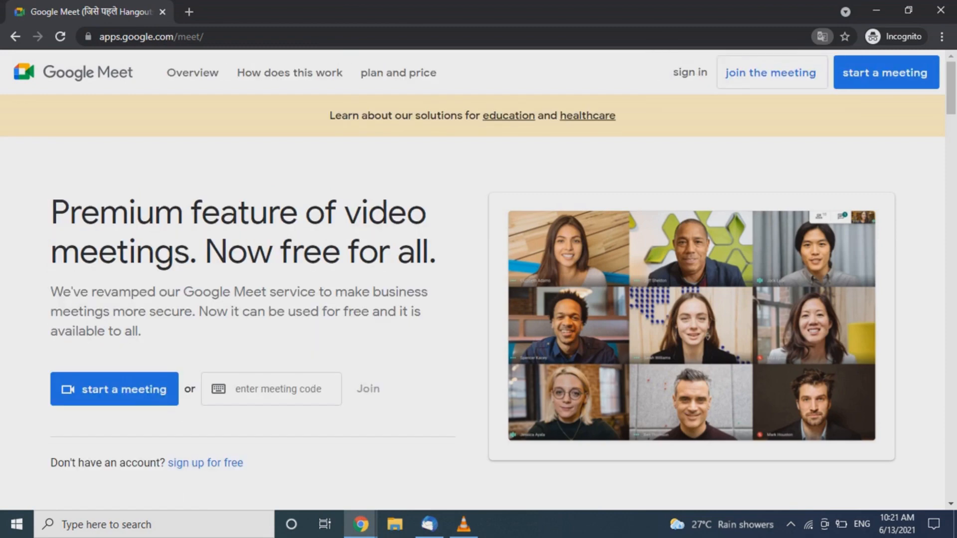
pyautogui.click(821, 36)
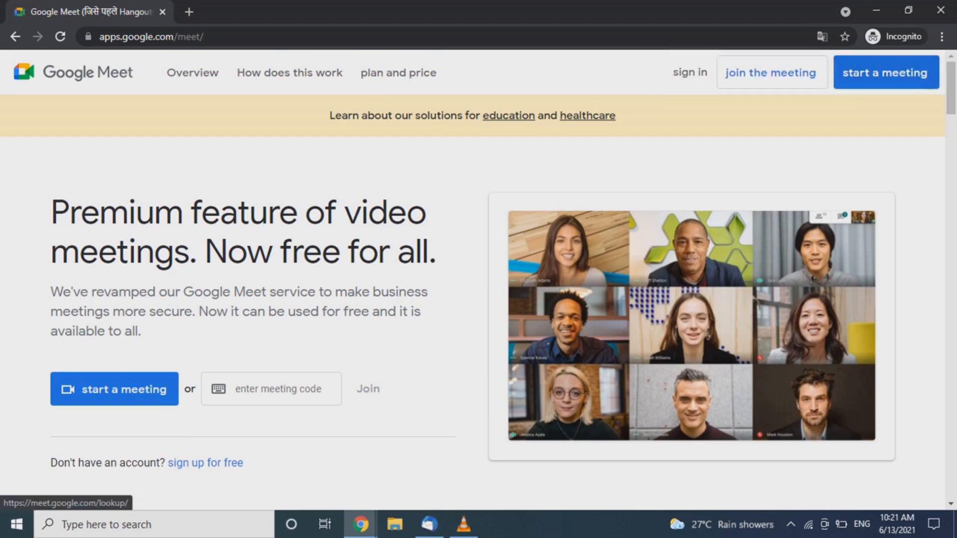
pyautogui.moveTo(113, 389)
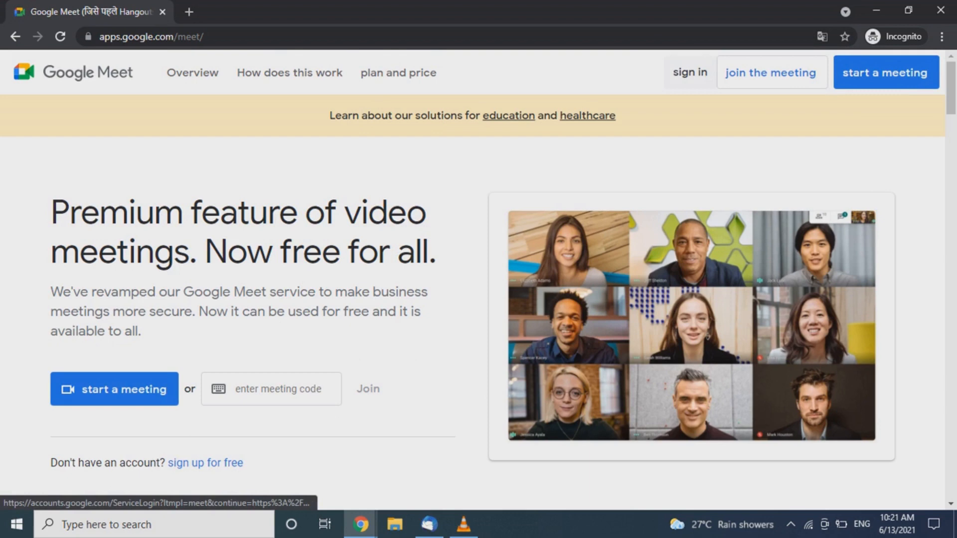
# Step: Sign in by submitting the Google account email and password
pyautogui.click(688, 71)
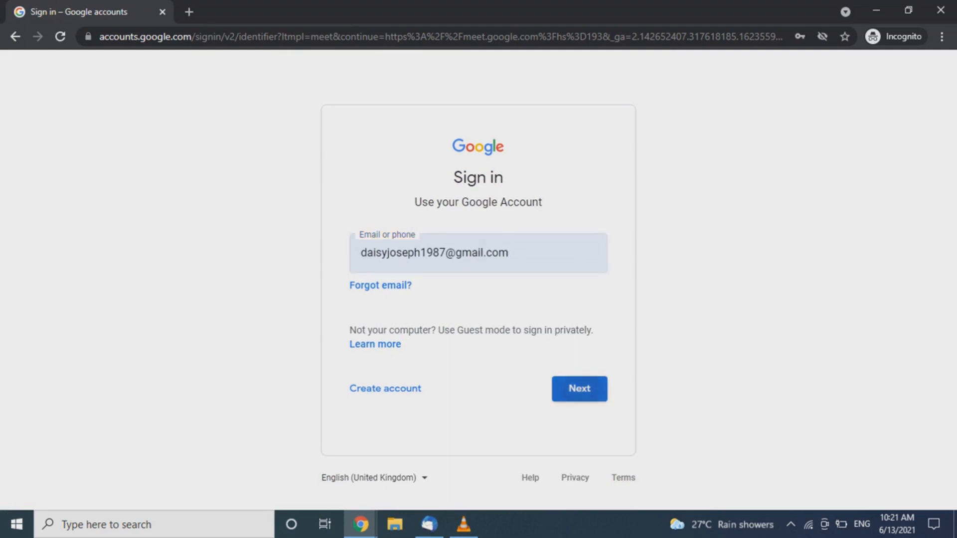
pyautogui.click(578, 389)
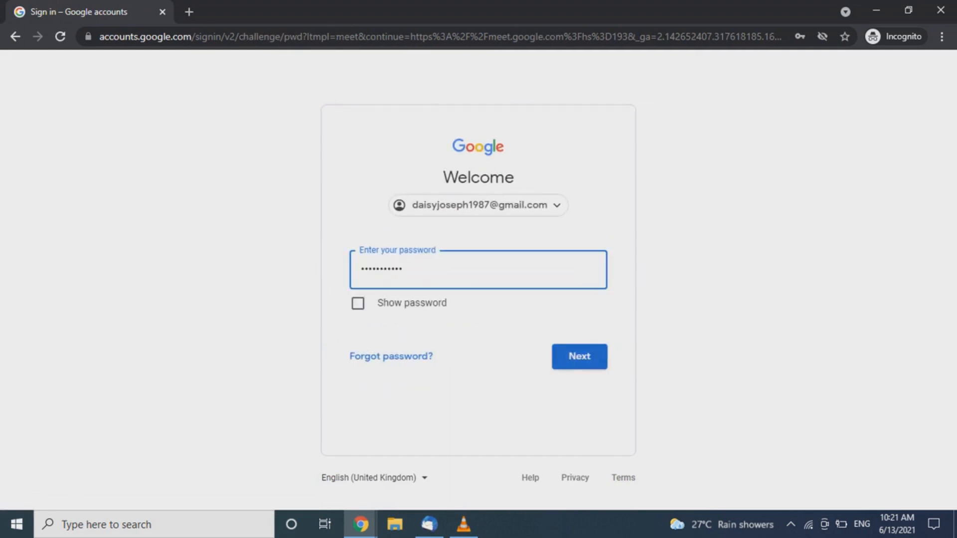
pyautogui.click(578, 356)
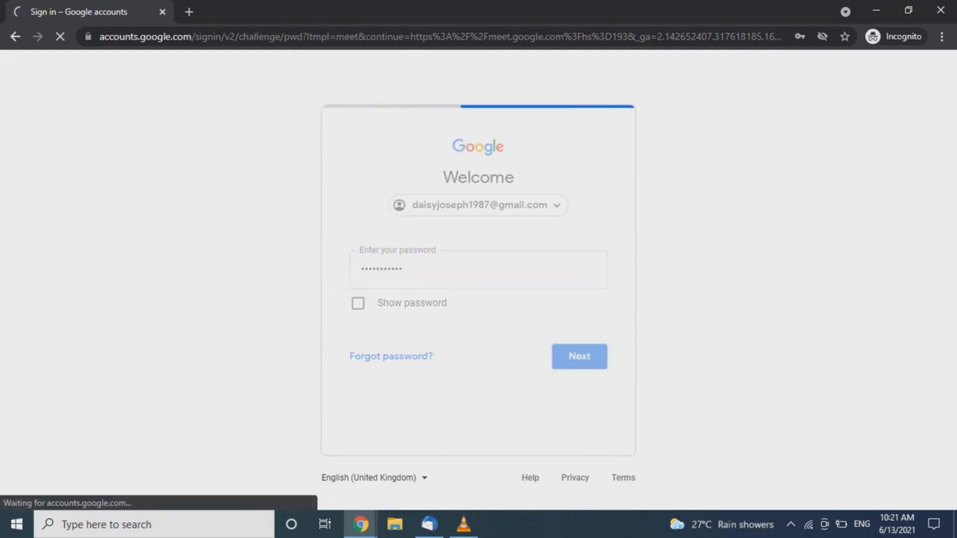
pyautogui.click(578, 356)
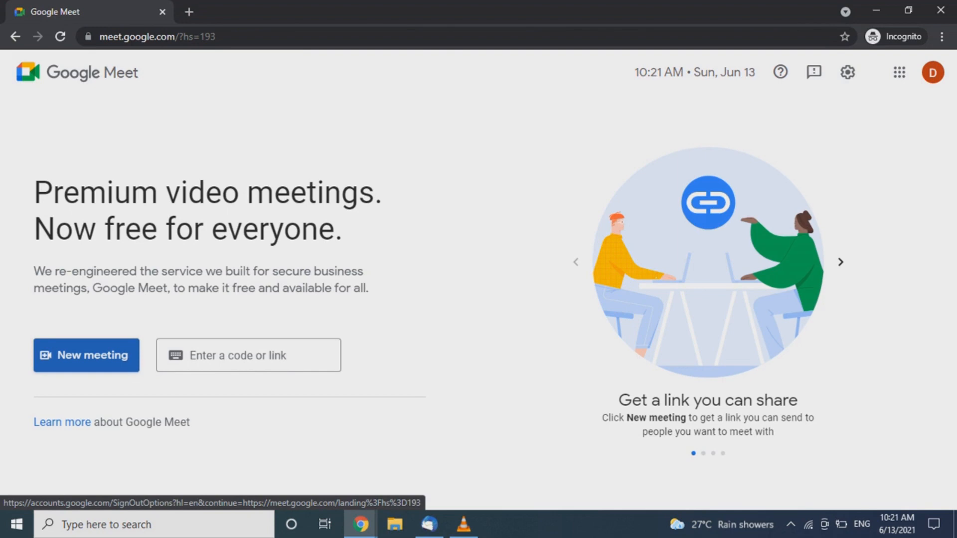
# Step: Create a New meeting for later and copy its meeting link
pyautogui.click(86, 354)
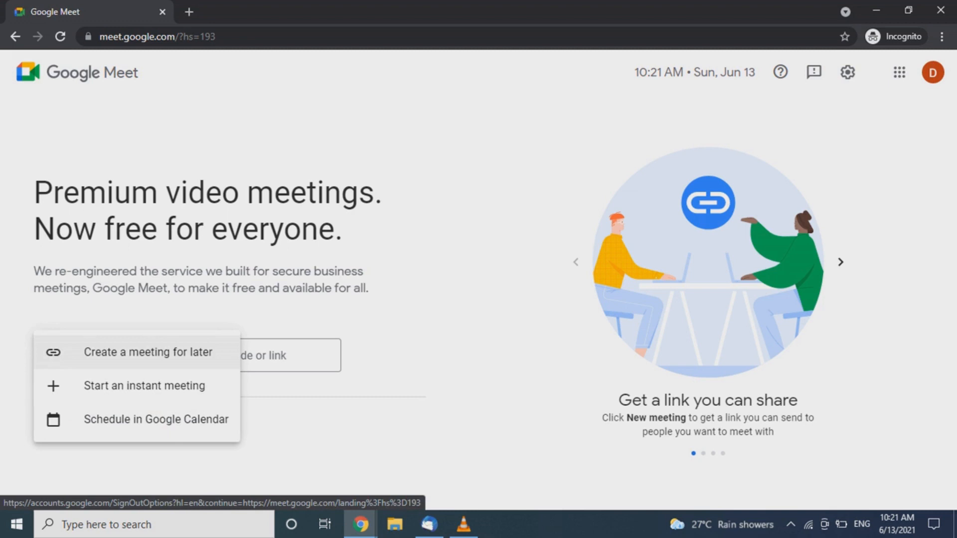
pyautogui.click(148, 352)
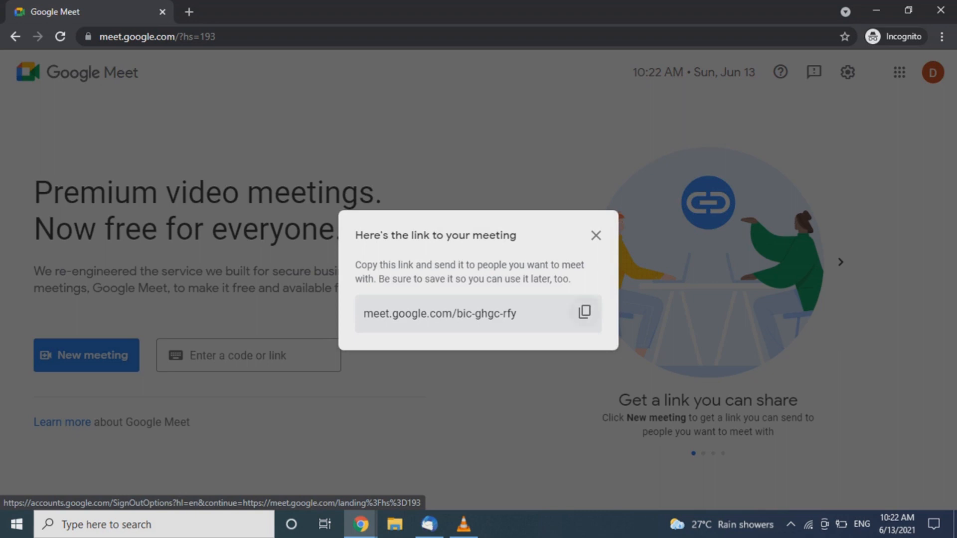
pyautogui.click(583, 313)
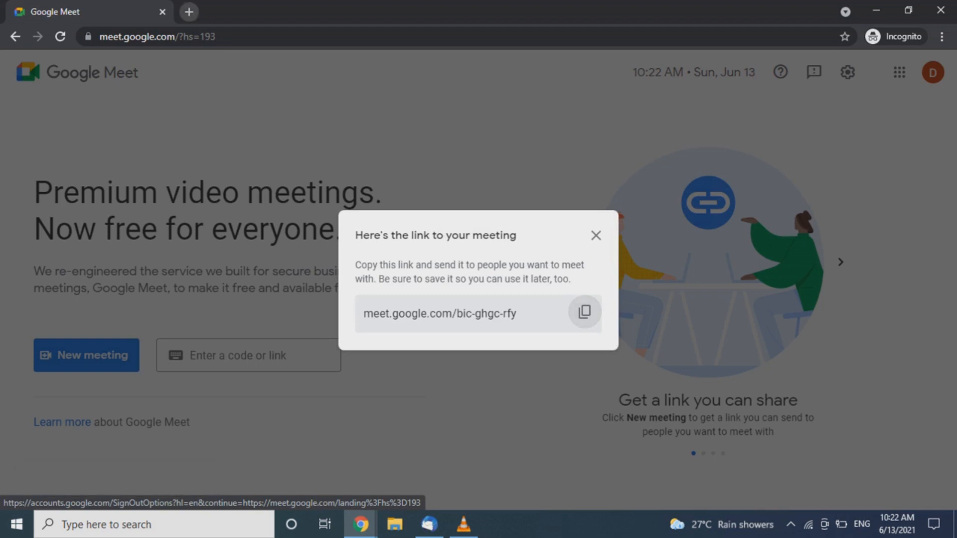
# Step: Open meet.google.com/bic-ghgc-rfy in a new tab, allow camera and mic, and join
pyautogui.click(189, 11)
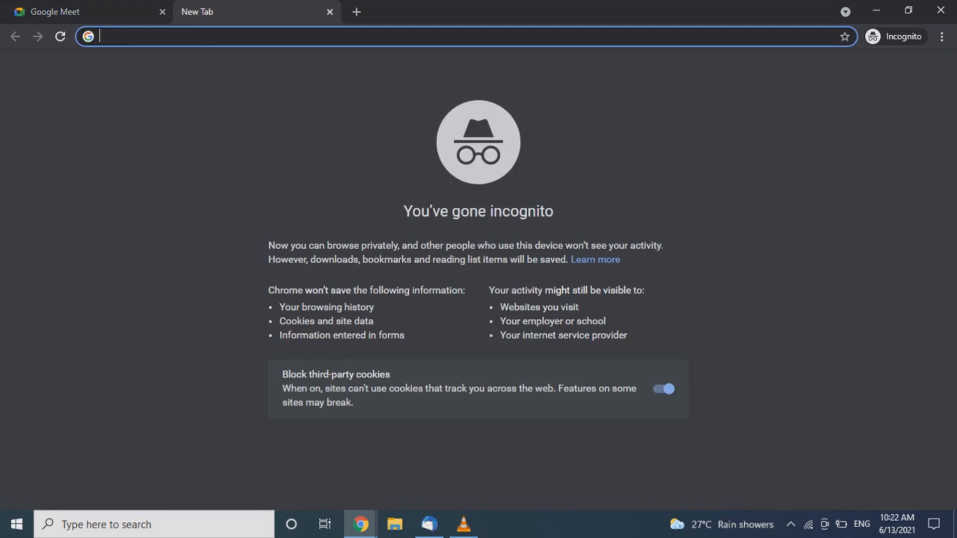
pyautogui.write('meet.google.com/bic-ghgc-rfy')
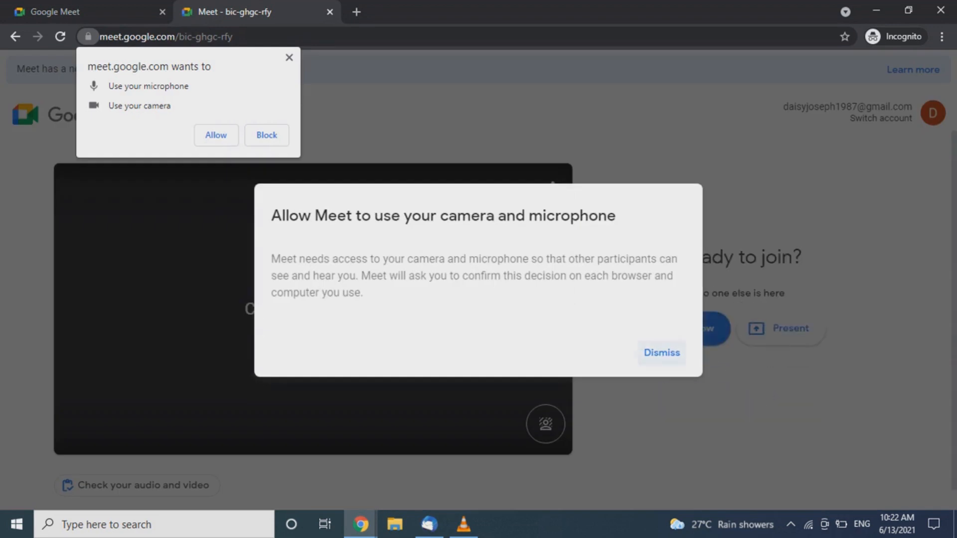
pyautogui.click(215, 135)
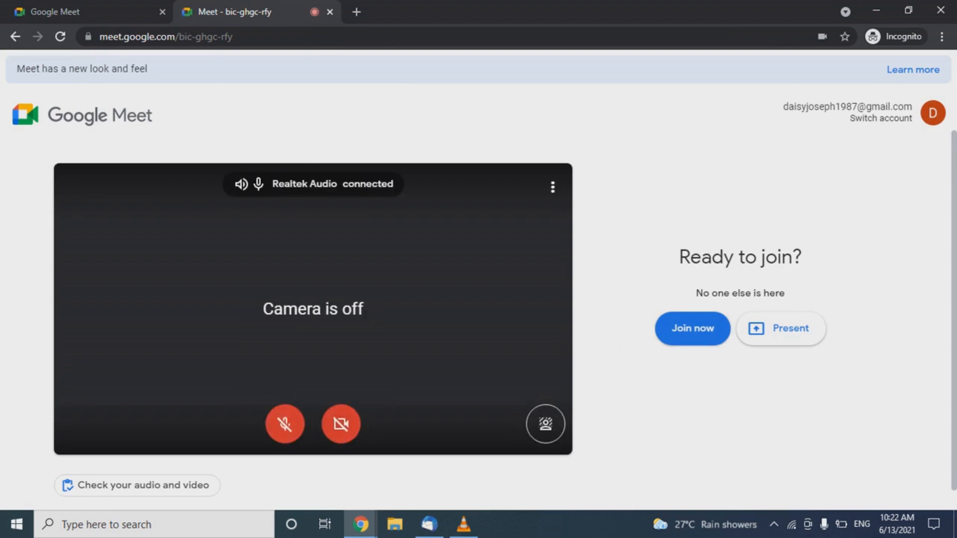
pyautogui.click(691, 328)
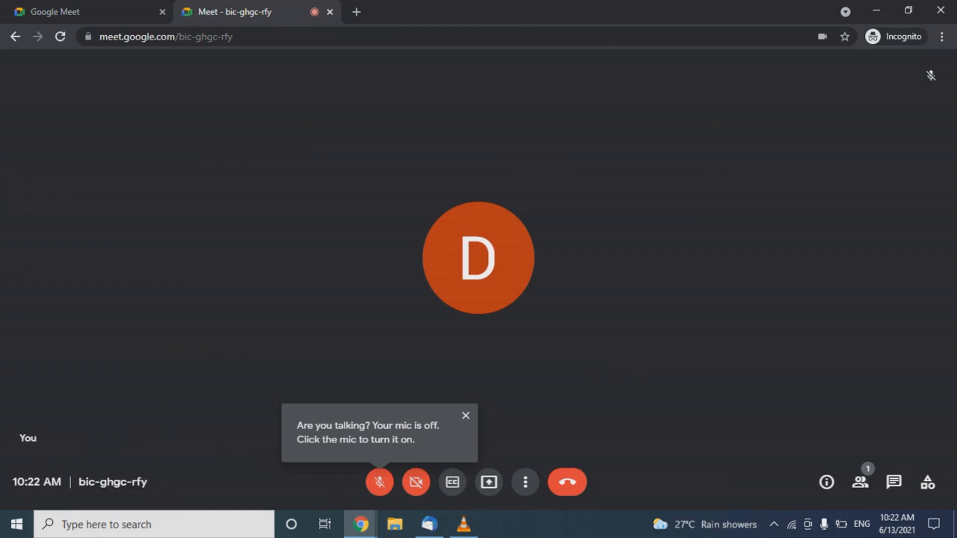
pyautogui.moveTo(488, 482)
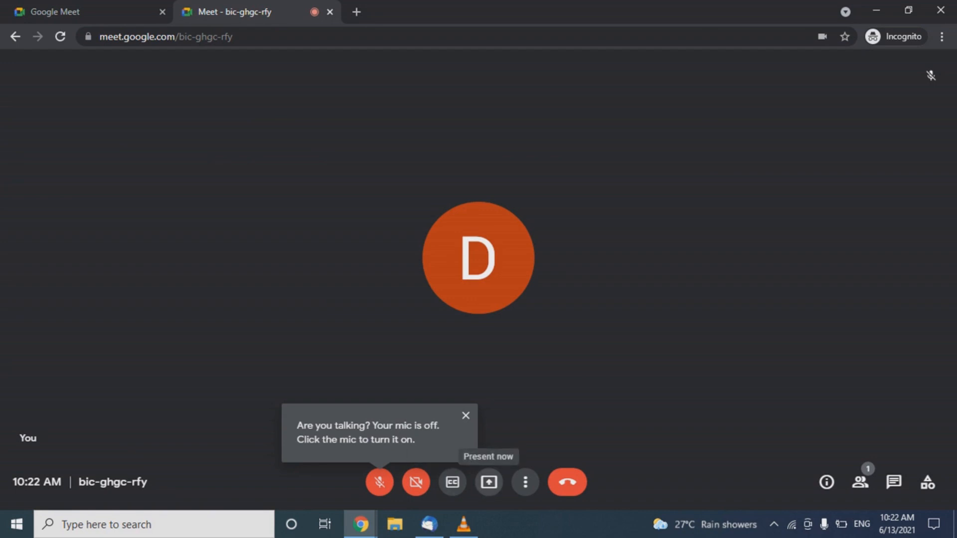
# Step: Dismiss the muted-mic tip, then open and close the Present now options
pyautogui.click(465, 415)
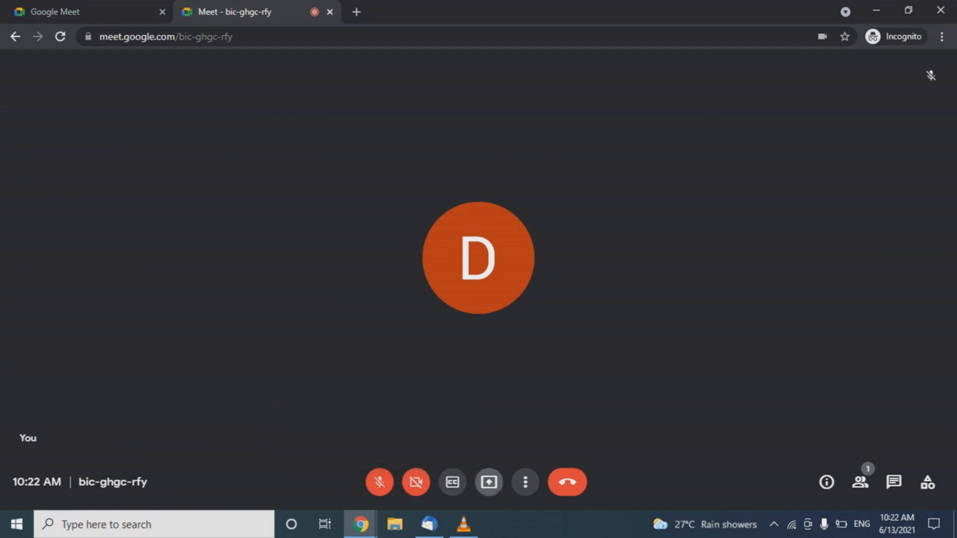
pyautogui.click(488, 482)
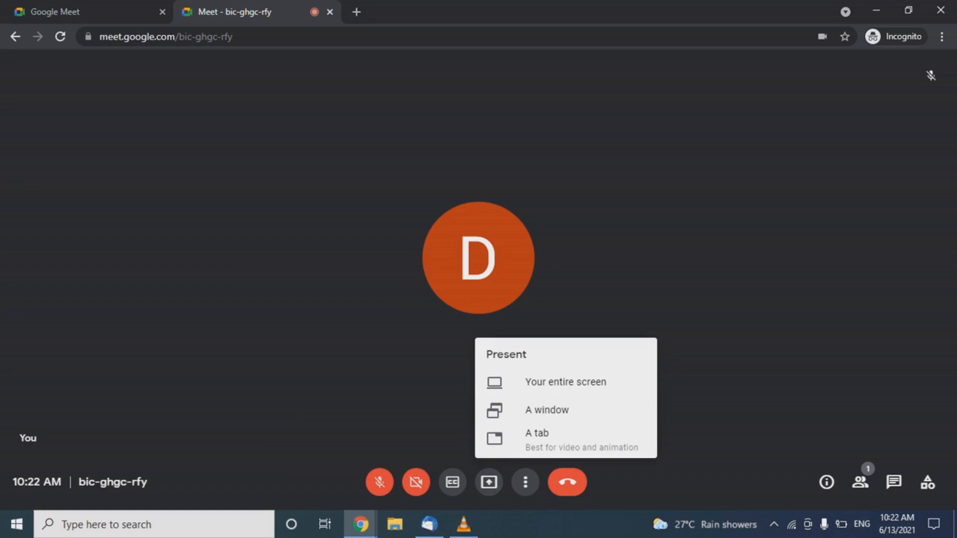
pyautogui.click(488, 482)
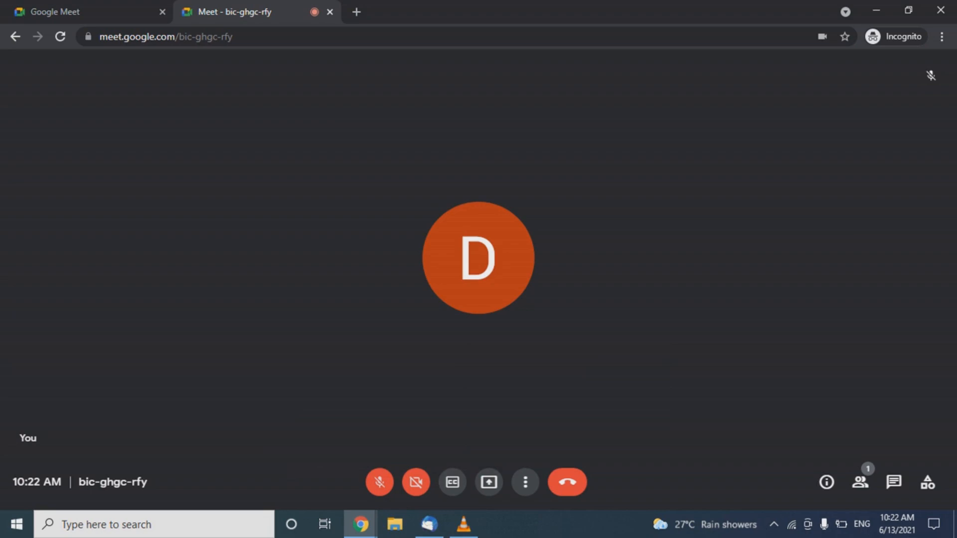